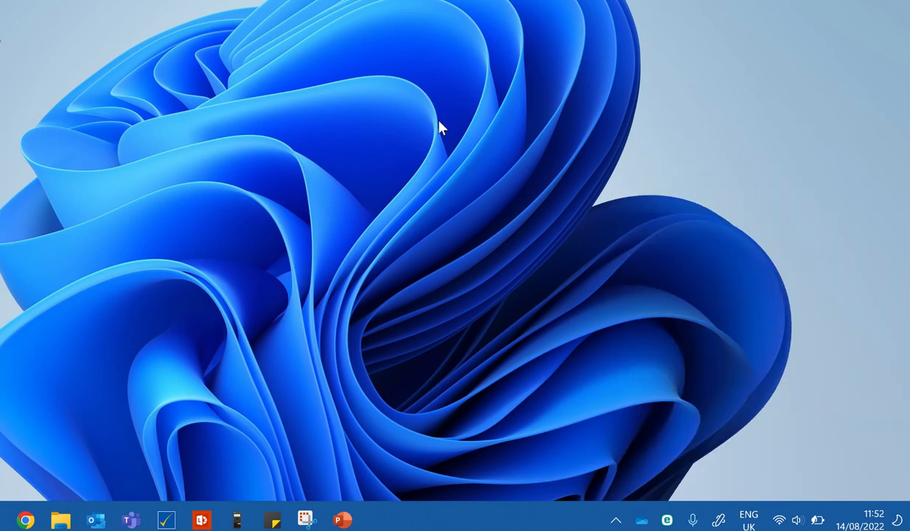
Exit Quick Settings edit mode so the Cast tile shows below Alarms only
left_click(797, 516)
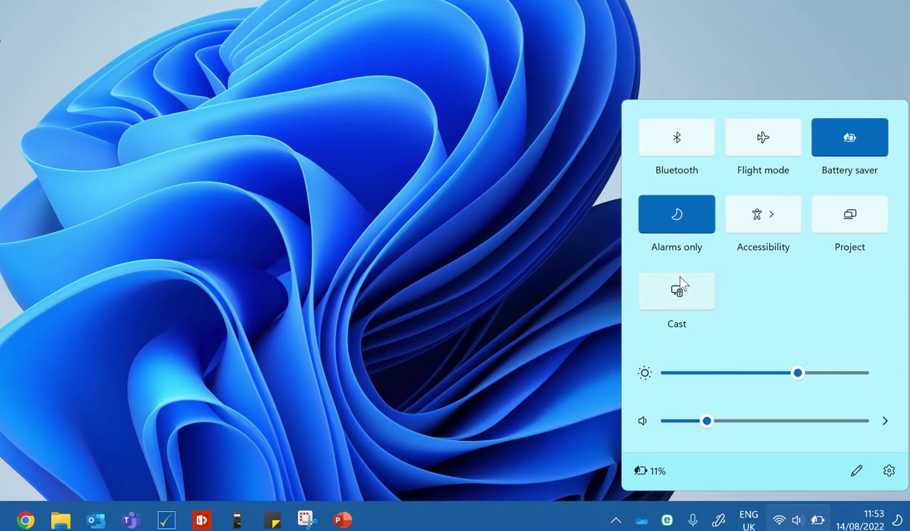